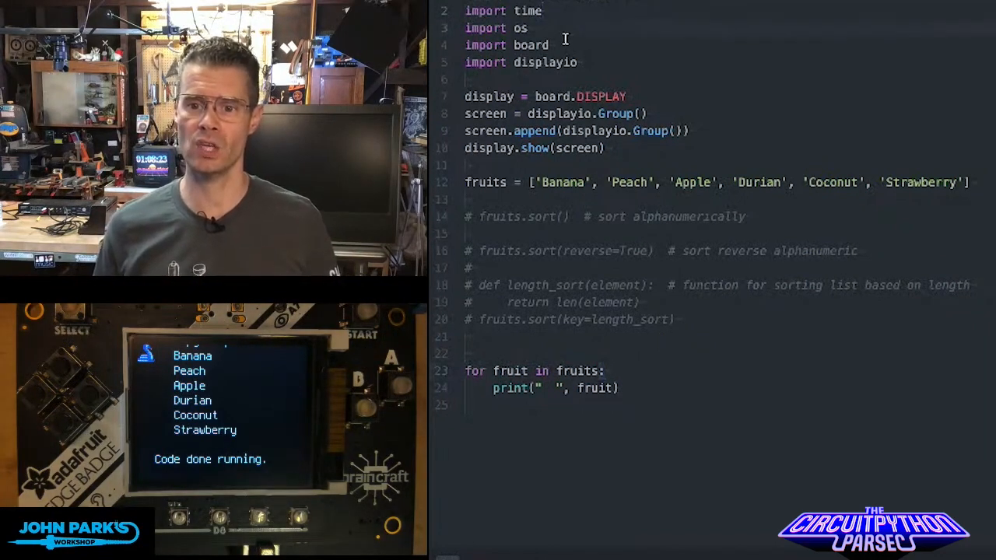
mouse_move(608, 38)
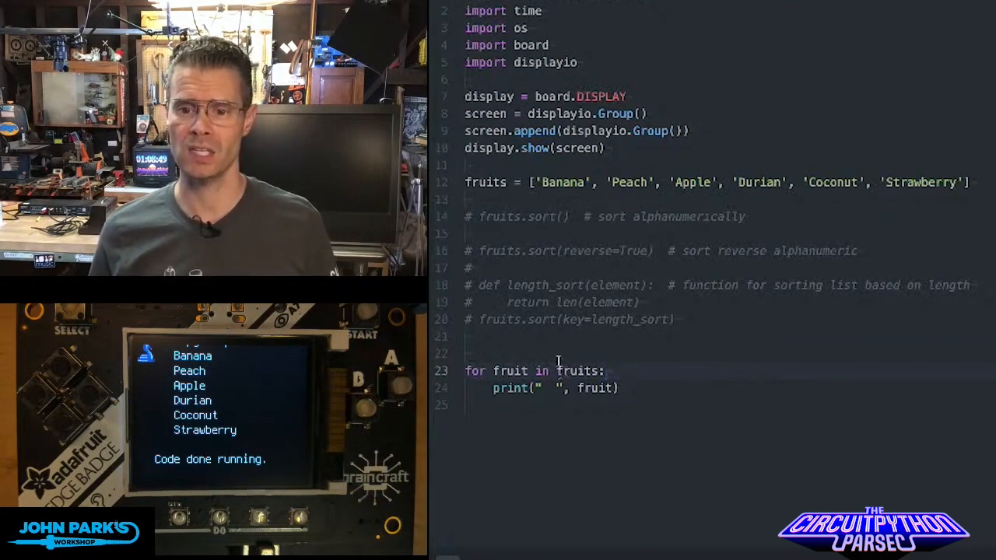
mouse_move(544, 226)
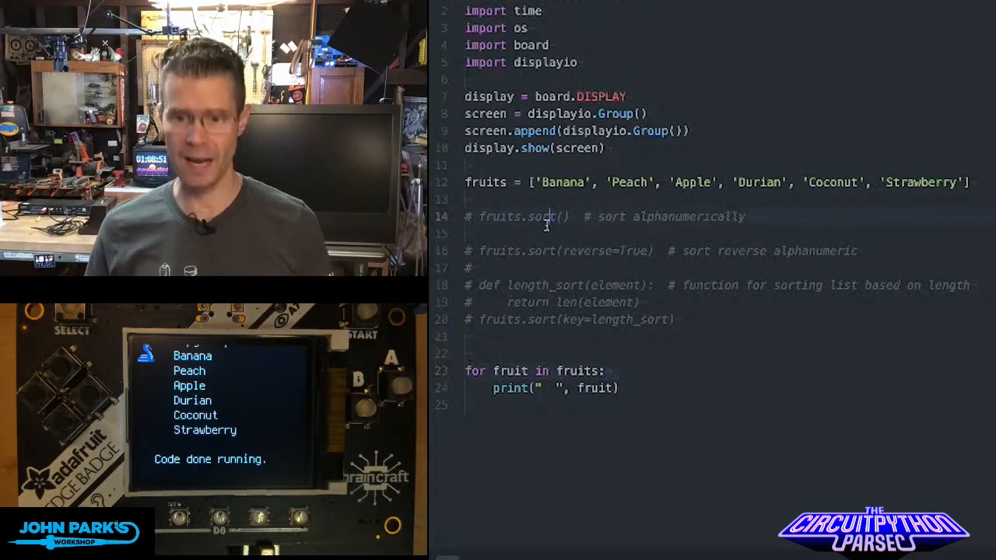